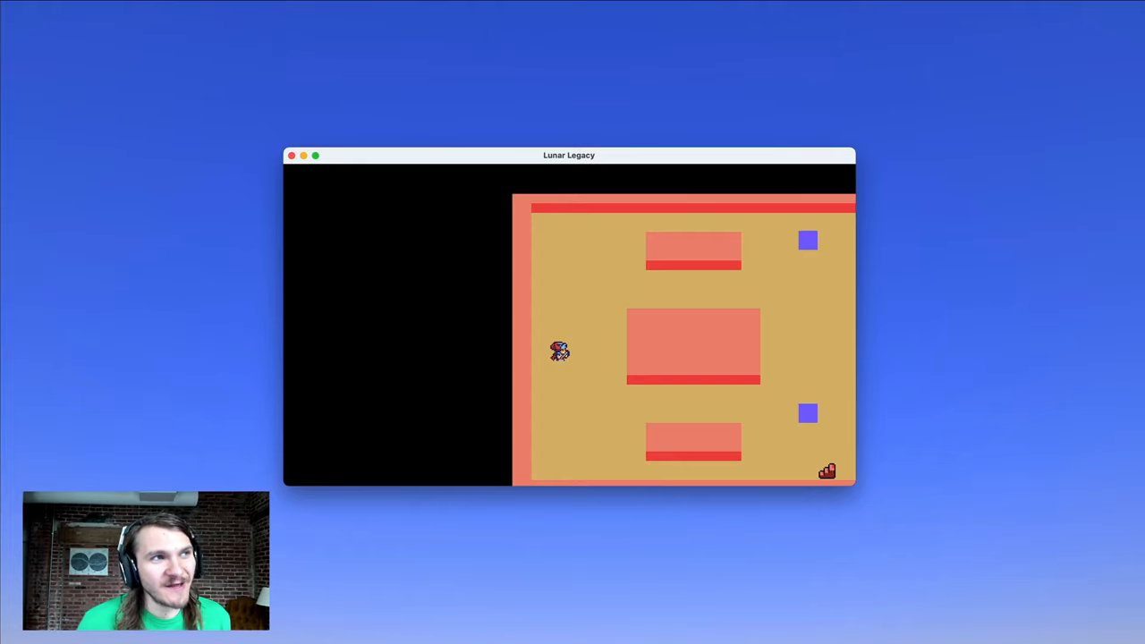
Step: Walk the hero down through the sand-coloured room with the pink tables
{"action": "key", "text": "Down"}
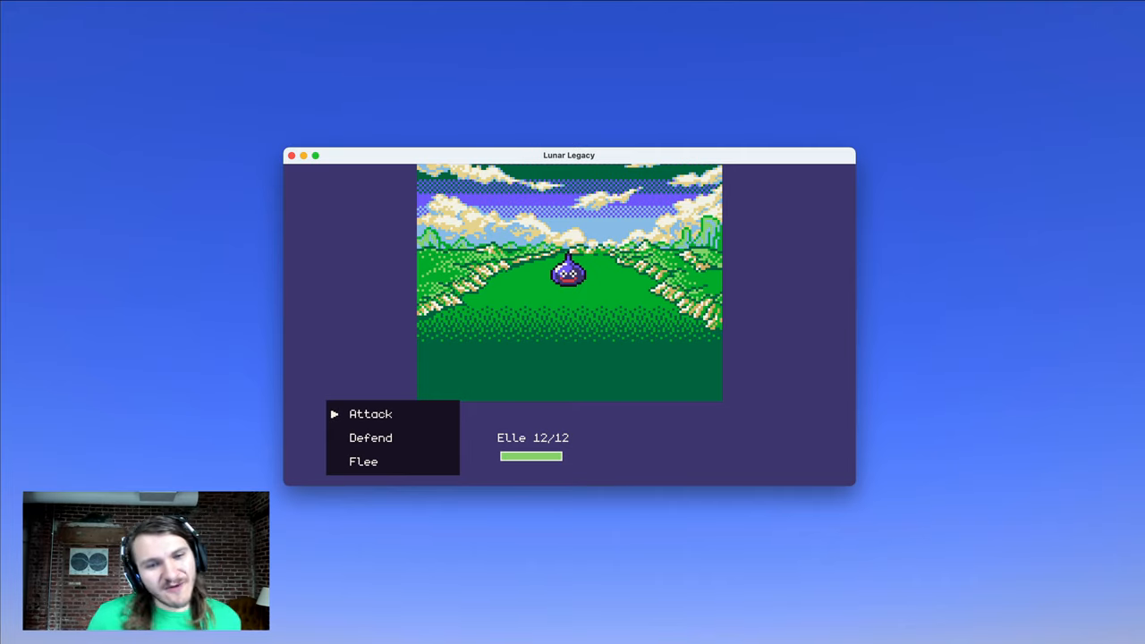
Step: Attack the purple slime three times while Elle's health drops to 8/12
{"action": "left_click", "coordinate": [371, 437]}
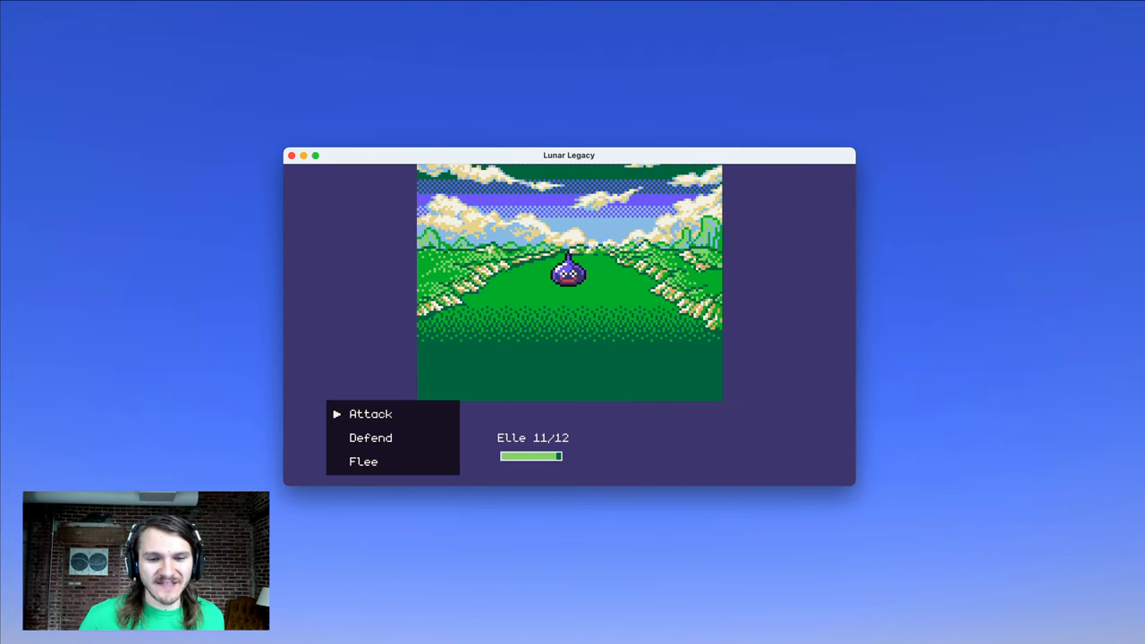
{"action": "left_click", "coordinate": [370, 413]}
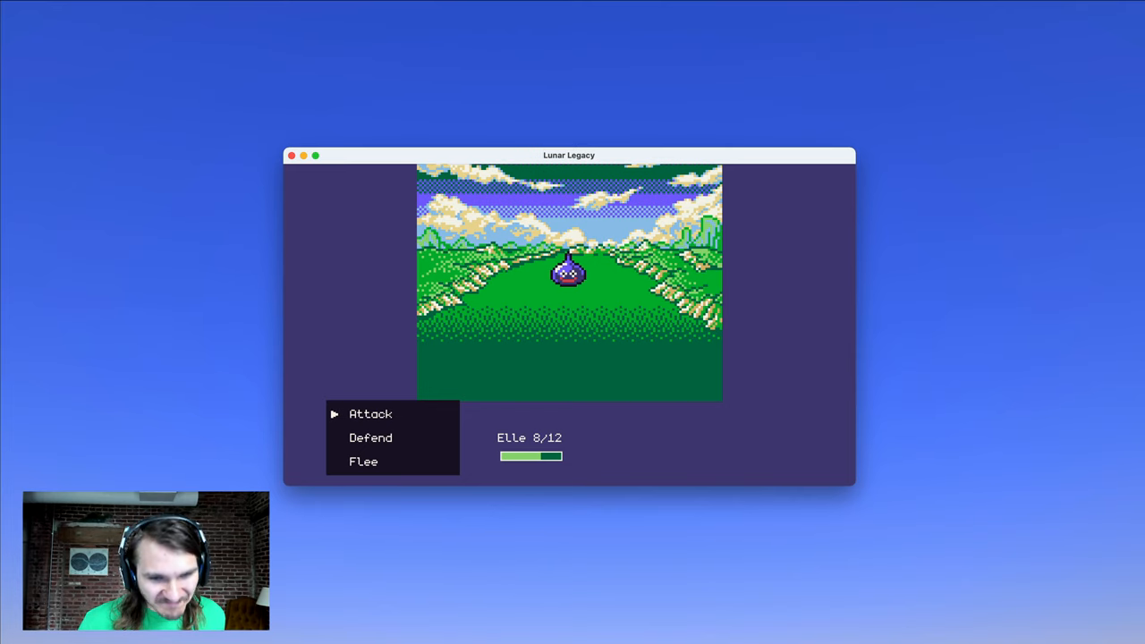
{"action": "left_click", "coordinate": [371, 413]}
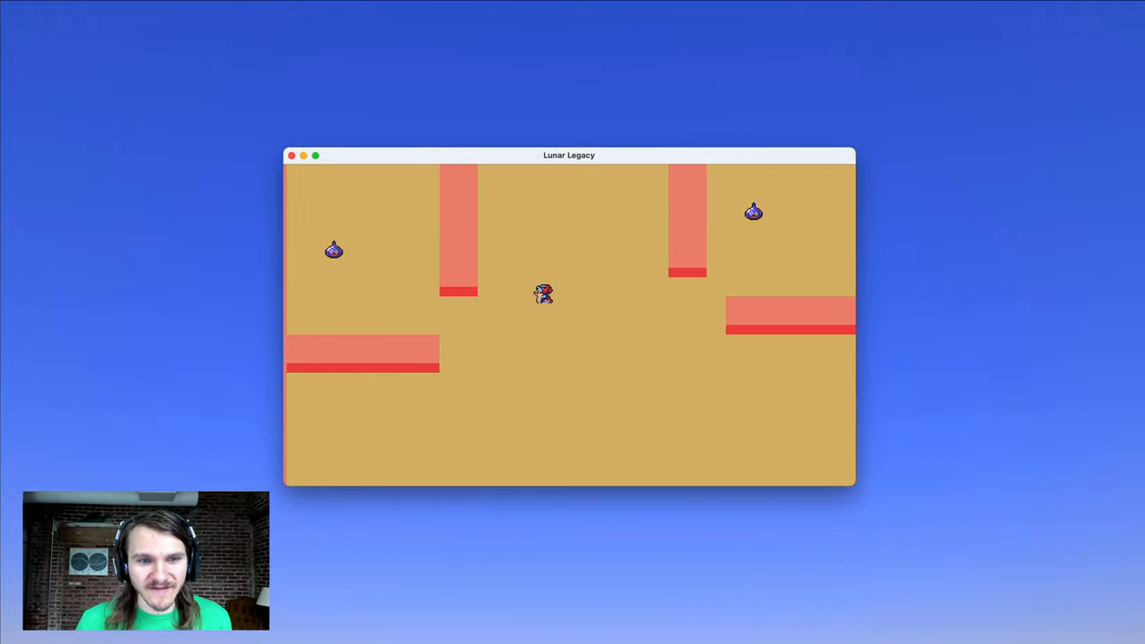
Step: Leave the battle for the sandy map with two slimes and pause the game
{"action": "key", "text": "Escape"}
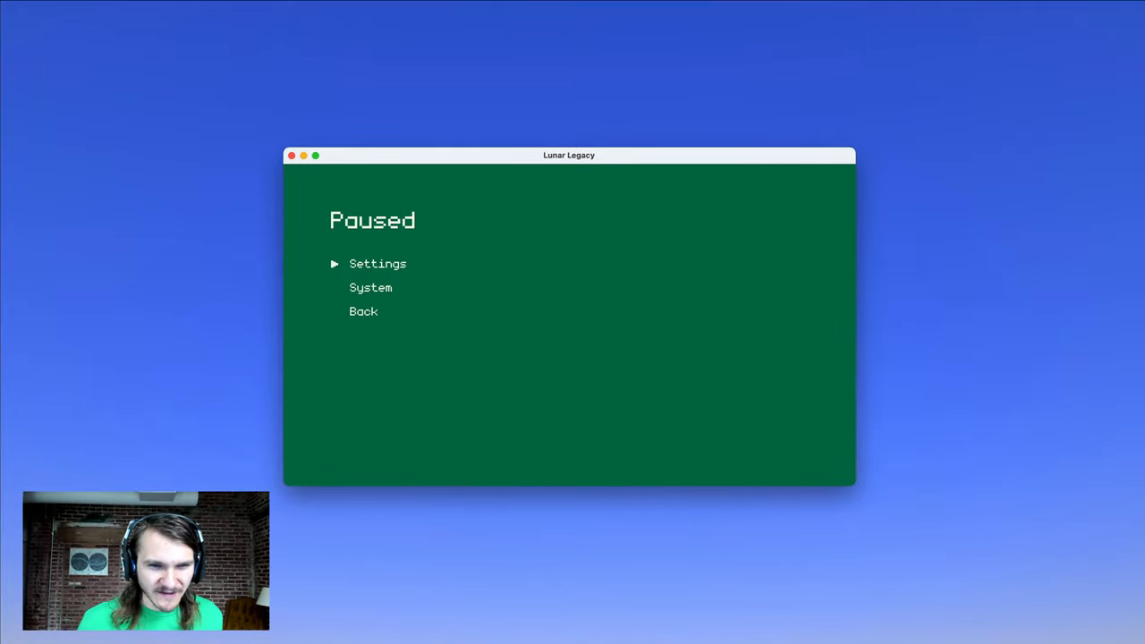
Step: Check Settings, move to the System options and choose Save
{"action": "left_click", "coordinate": [378, 263]}
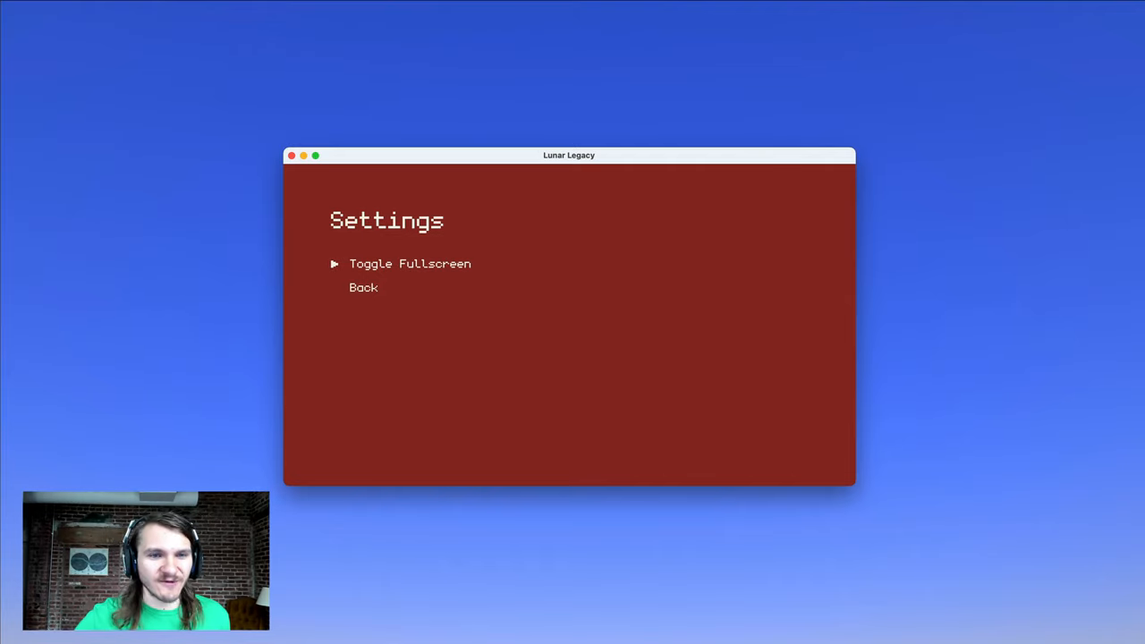
{"action": "key", "text": "down"}
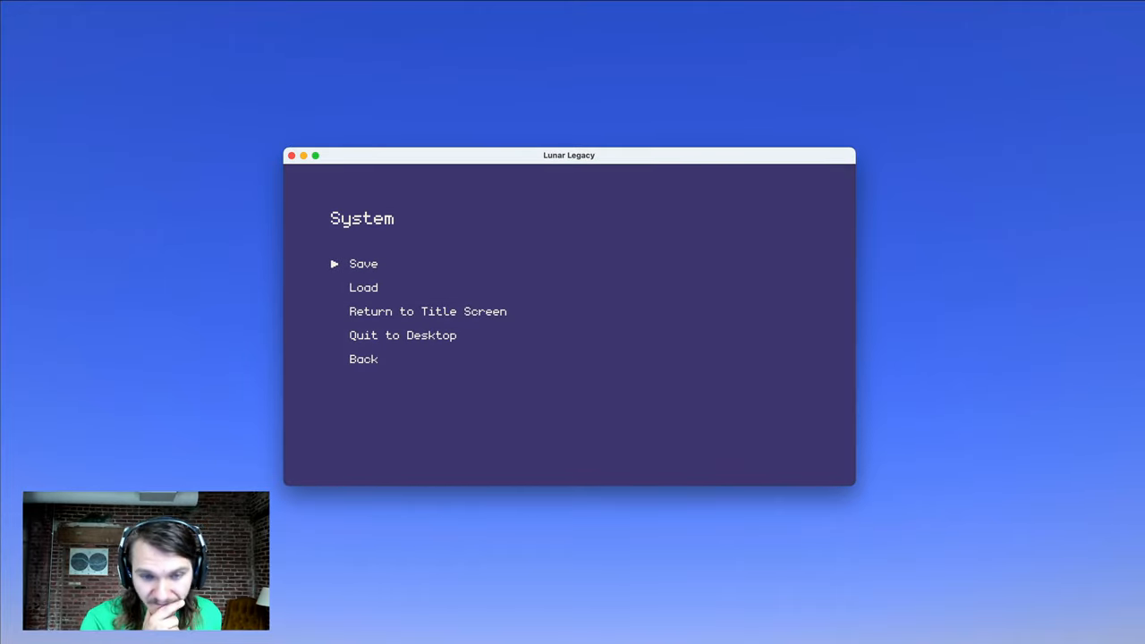
{"action": "key", "text": "down"}
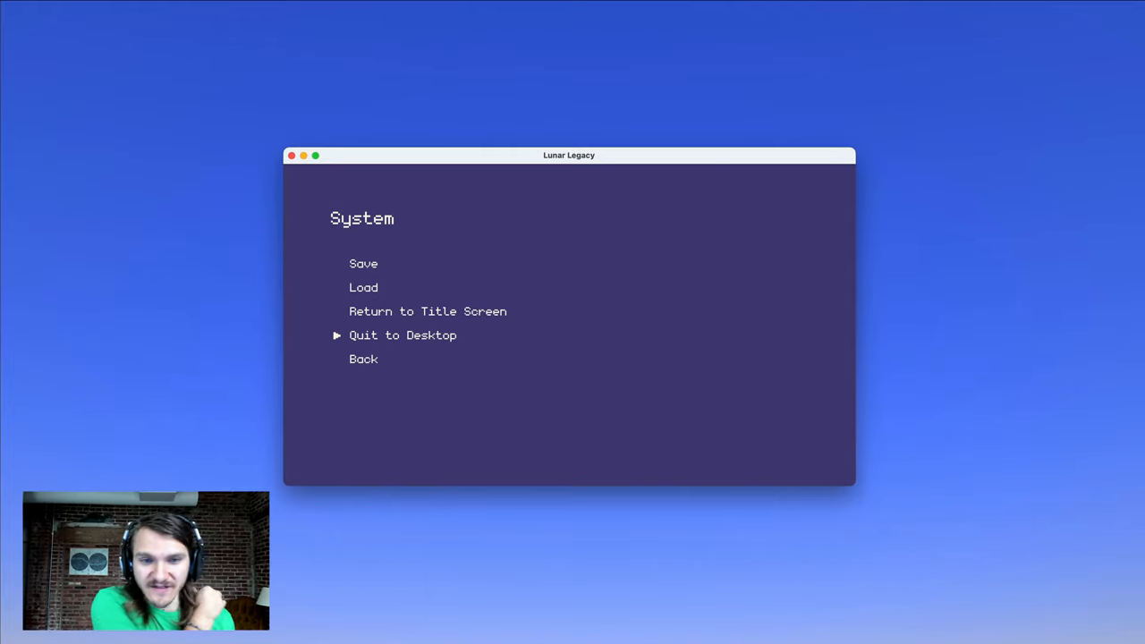
{"action": "left_click", "coordinate": [363, 263]}
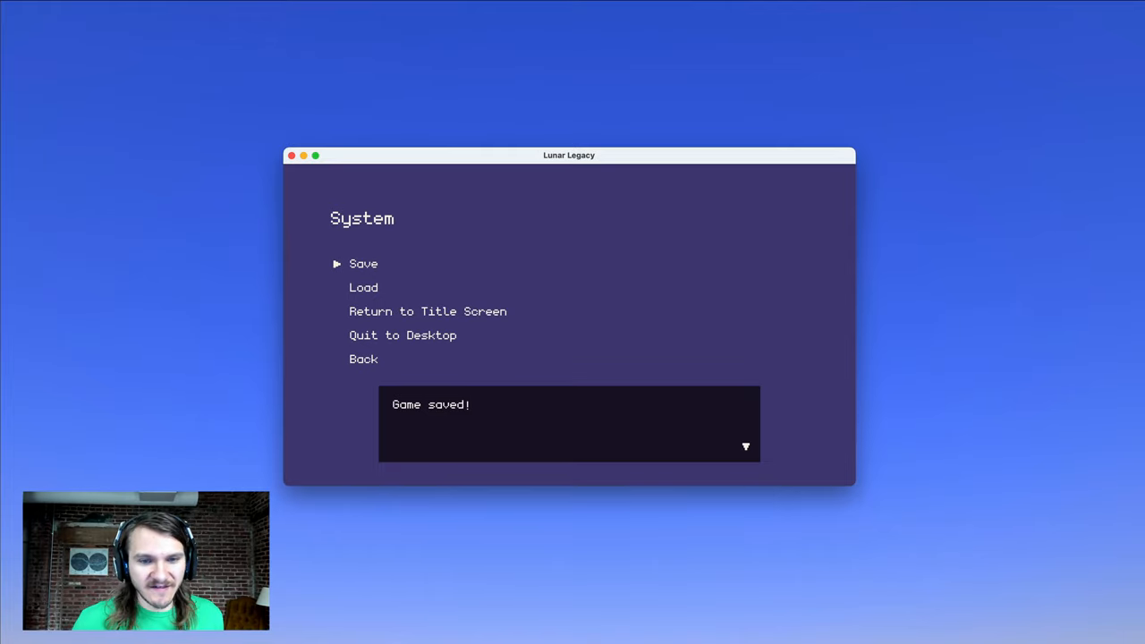
Step: Focus the game window and choose New Game from the title menu
{"action": "left_click", "coordinate": [428, 312]}
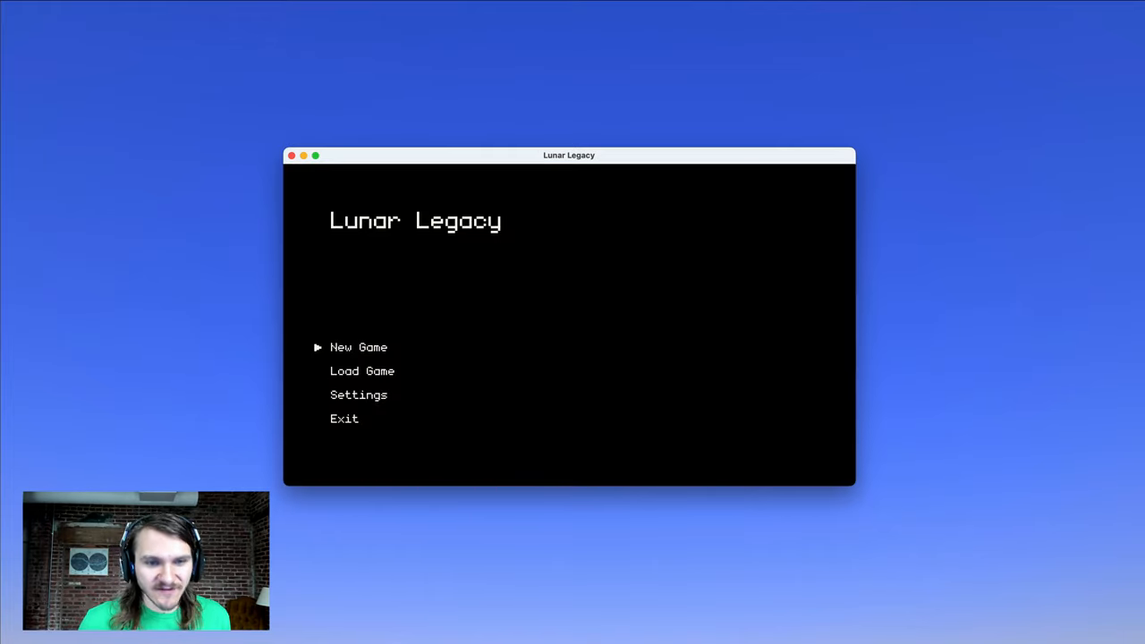
{"action": "left_click", "coordinate": [358, 348]}
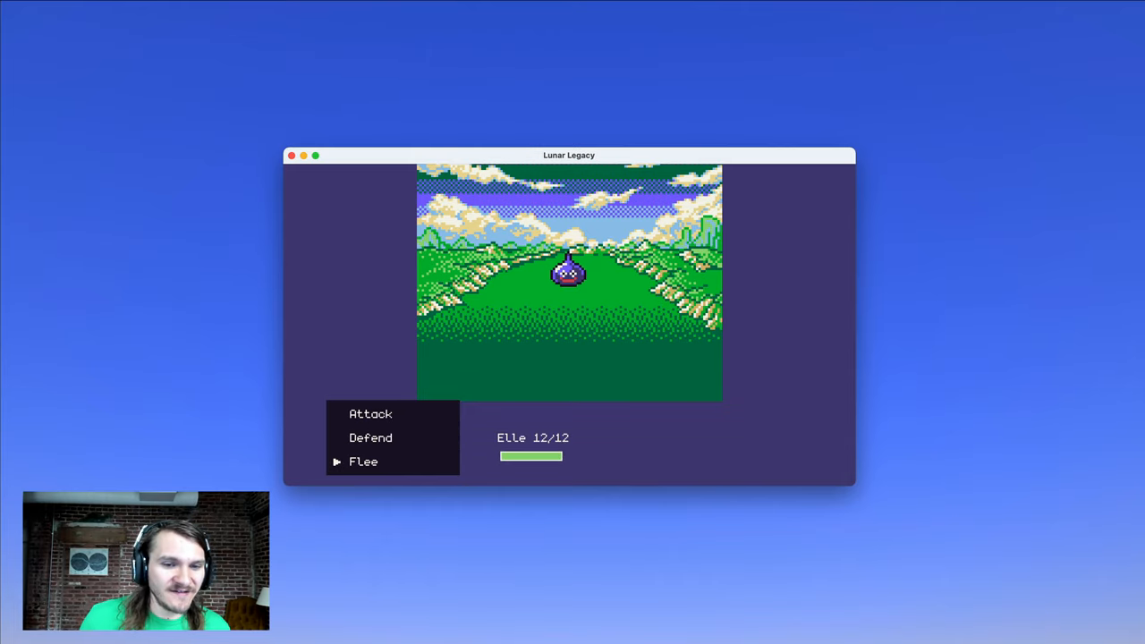
Step: Choose Flee to leave the slime battle for the sandy map
{"action": "left_click", "coordinate": [363, 461]}
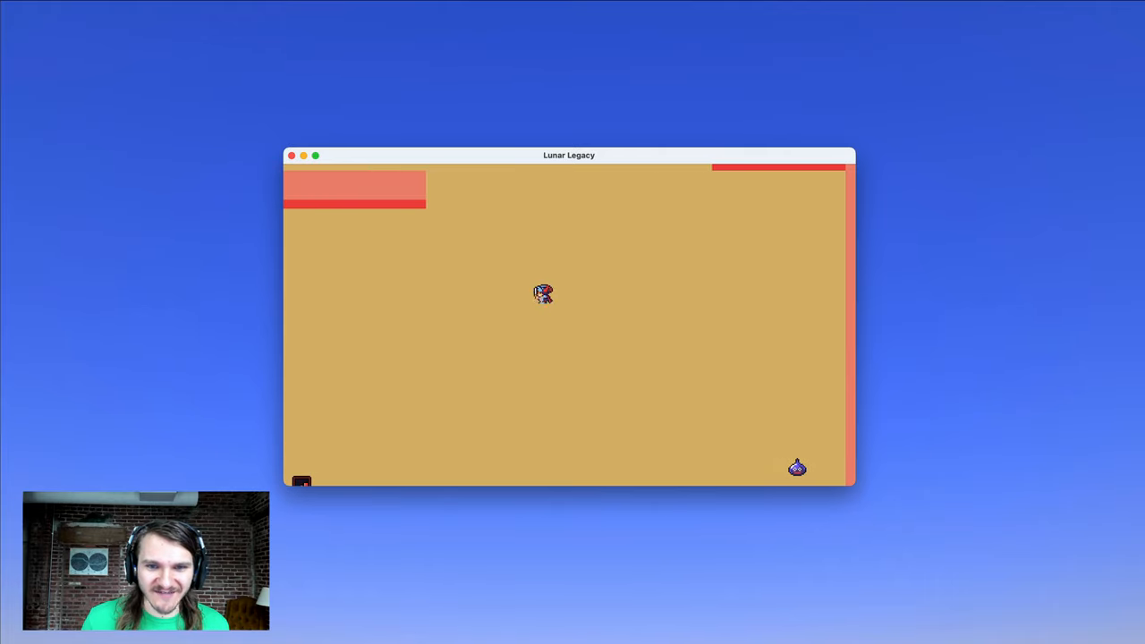
Step: Use the pause menu (Escape) to quit back to the title screen
{"action": "key", "text": "Escape"}
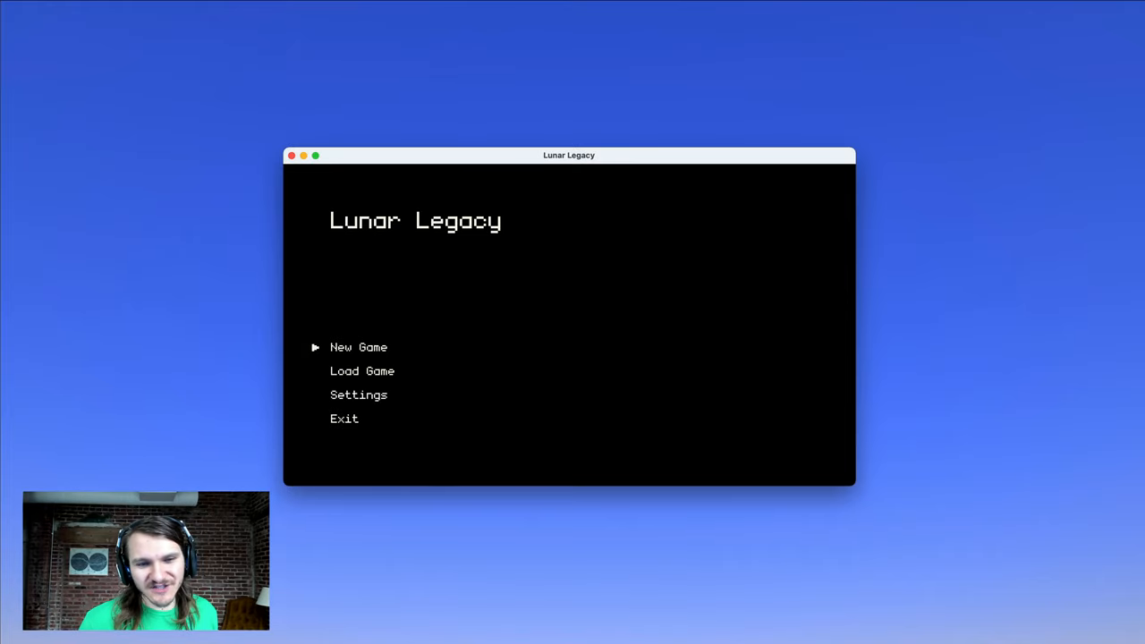
Step: Show CombatState.hx in VS Code and scroll the Explorer down
{"action": "left_click", "coordinate": [291, 155]}
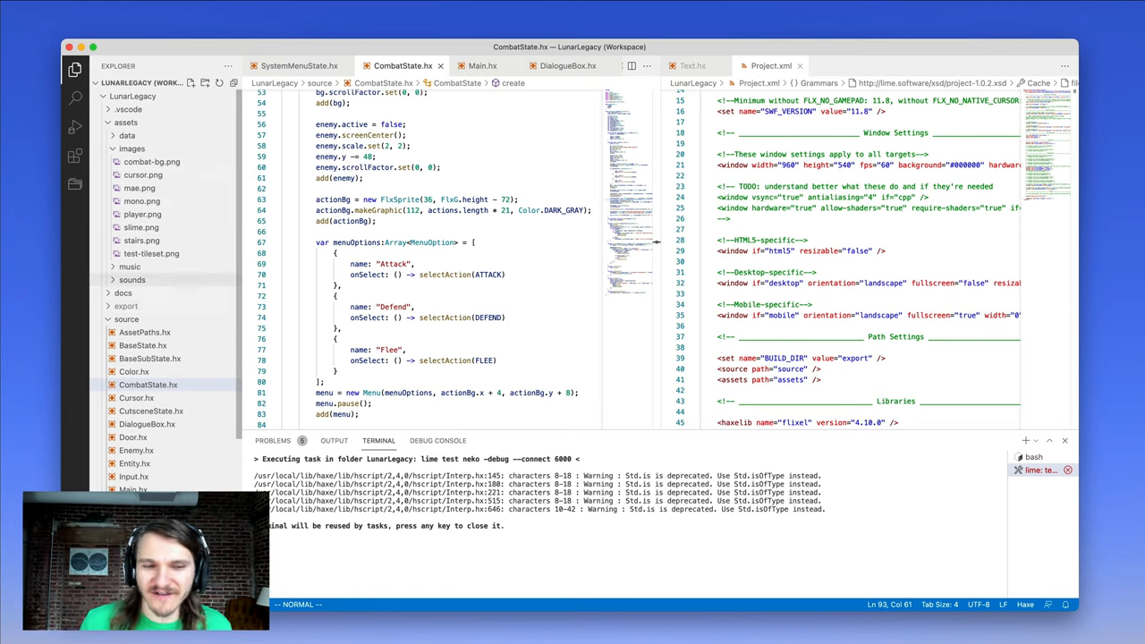
{"action": "scroll", "scroll_direction": "down", "scroll_amount": 3}
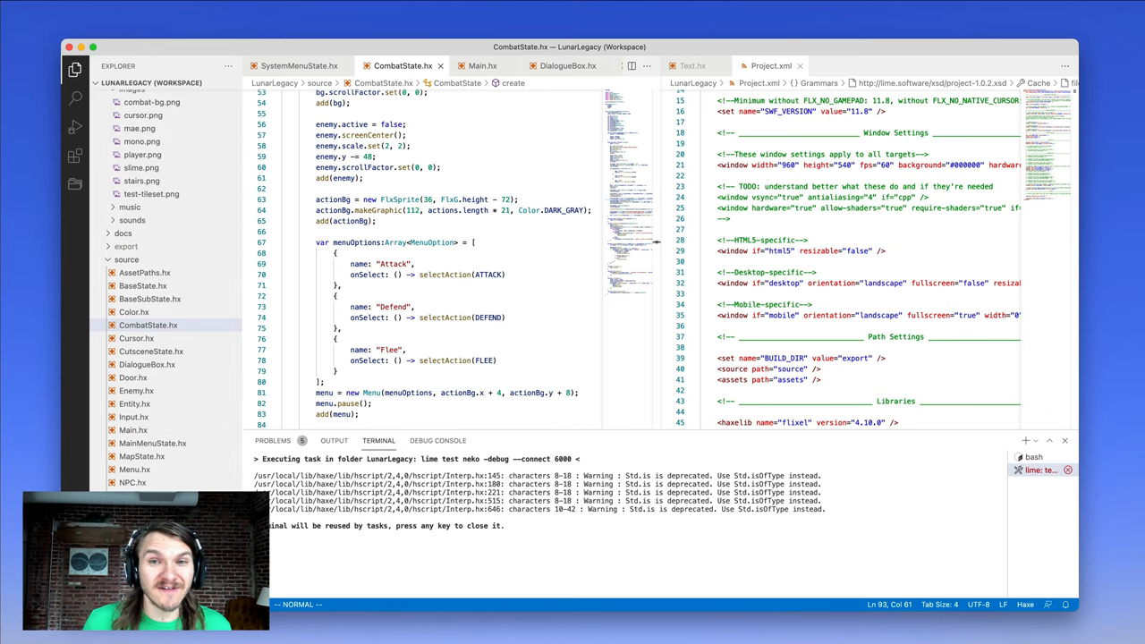
Step: Open Player.hx from the Explorer and scroll through the Player class
{"action": "left_click", "coordinate": [429, 210]}
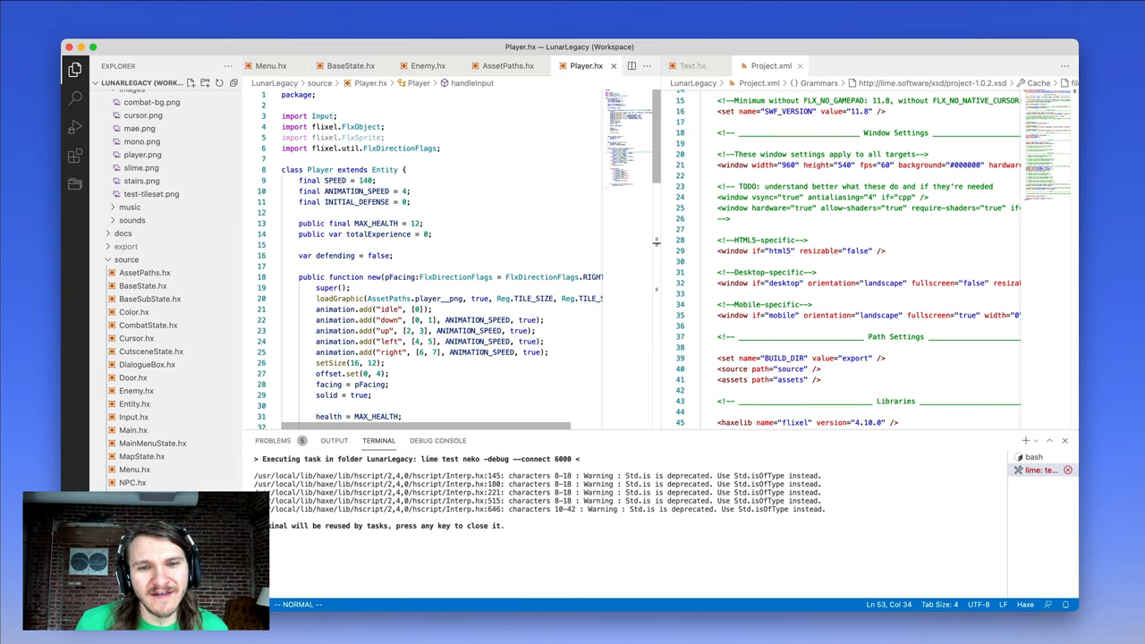
{"action": "scroll", "scroll_direction": "down", "scroll_amount": 3}
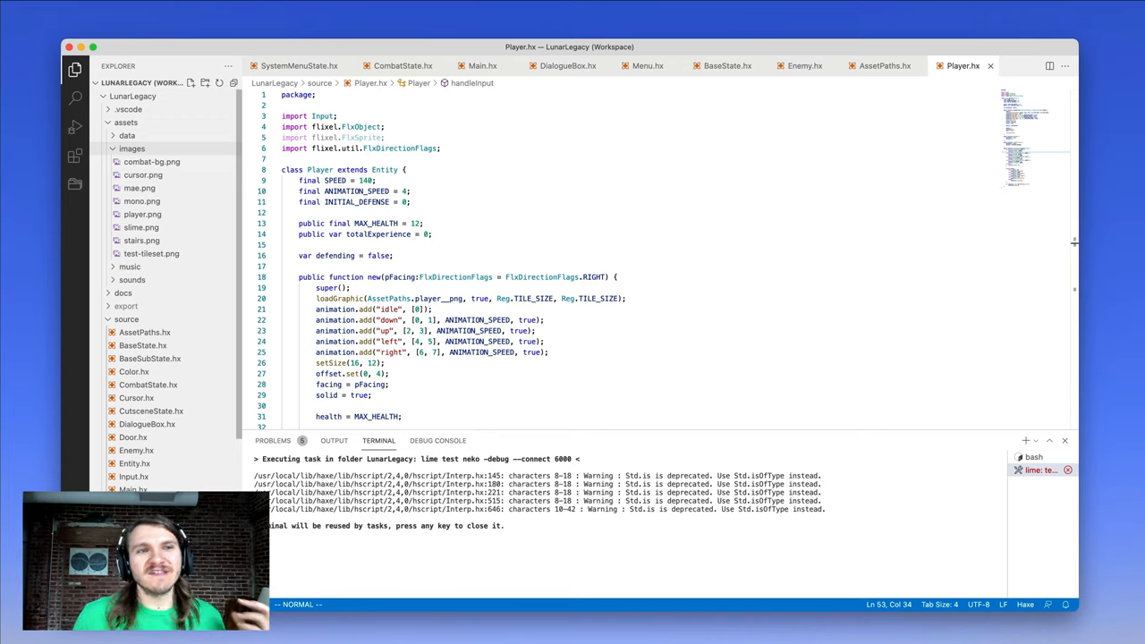
{"action": "mouse_move", "coordinate": [132, 149]}
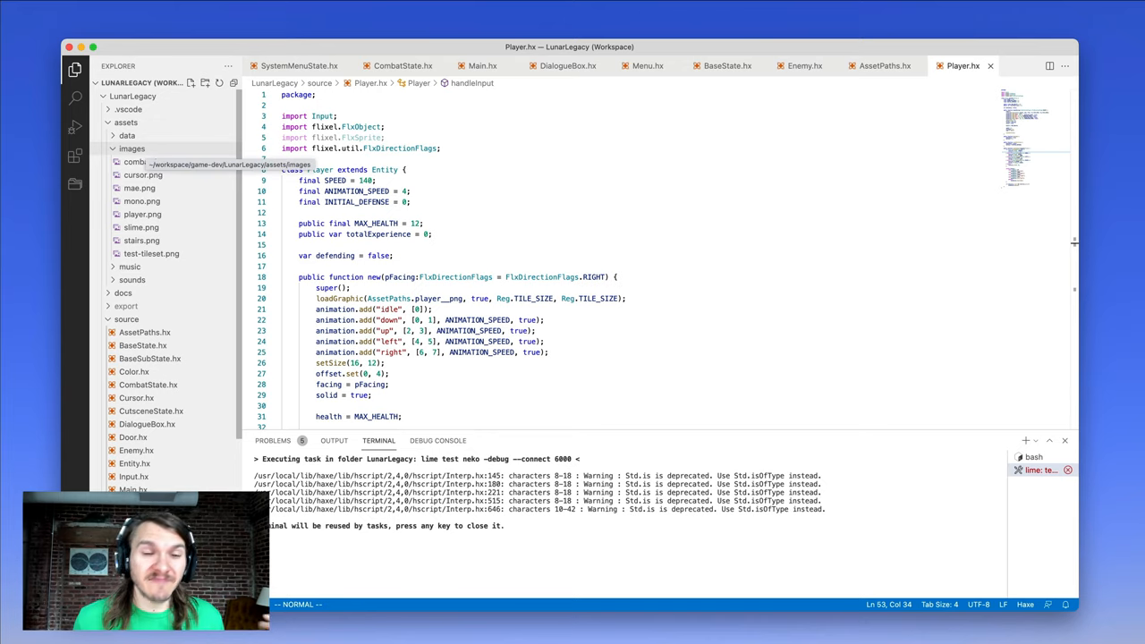